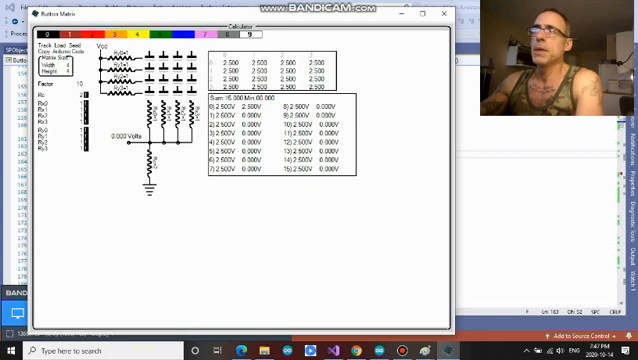
Step: Navigate to Documents > Writer > Articles > Button Matrix Voltage Divider in File Explorer
{"action": "left_click", "coordinate": [177, 51]}
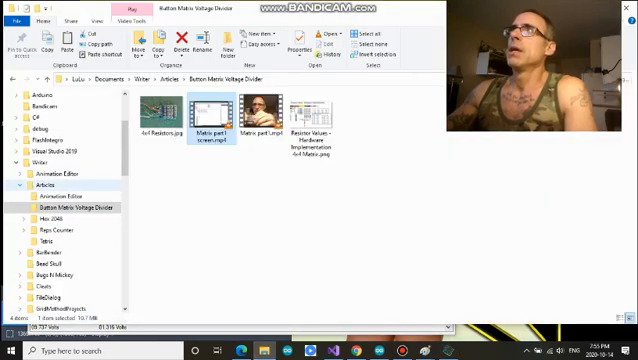
Step: Go to C# > Button Matrix Resistance Calculator > 4x4 to list the ValidSolution files
{"action": "left_click", "coordinate": [8, 90]}
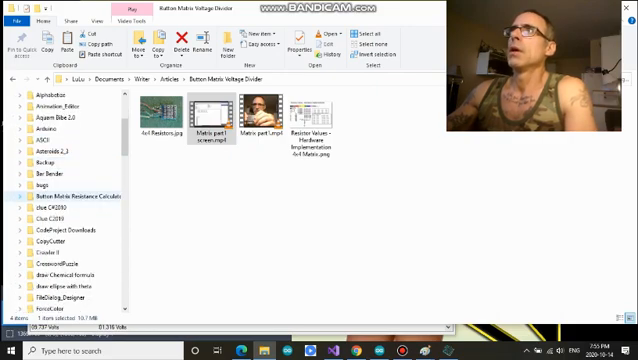
{"action": "left_click", "coordinate": [10, 195]}
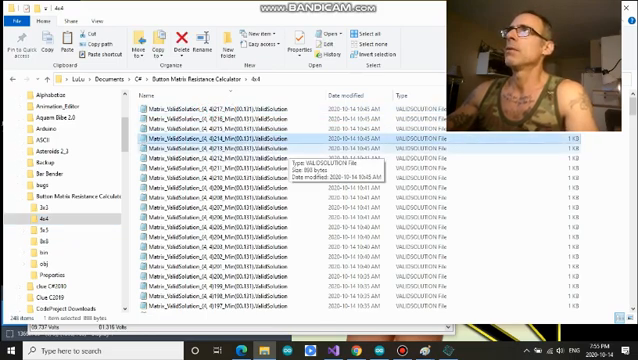
{"action": "double_click", "coordinate": [204, 141]}
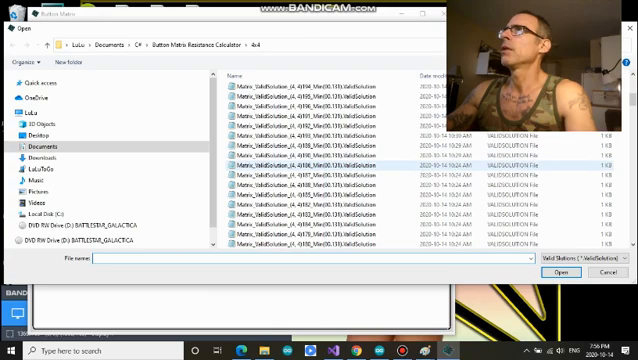
Step: Load the Min(00.131) ValidSolution file from the 4x4 folder into Button Matrix
{"action": "left_click", "coordinate": [330, 131]}
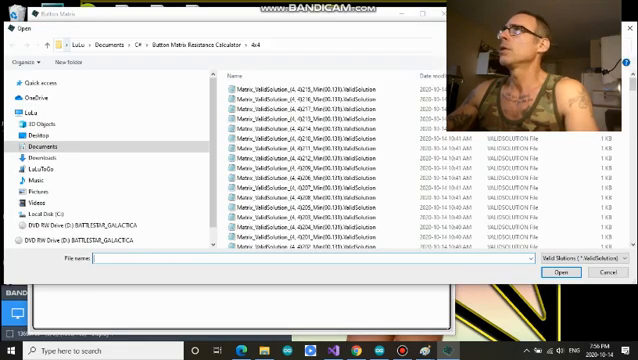
{"action": "scroll", "scroll_direction": "down", "scroll_amount": 3}
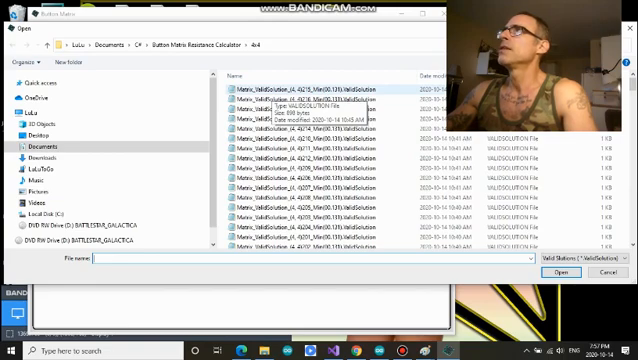
{"action": "left_click", "coordinate": [300, 88]}
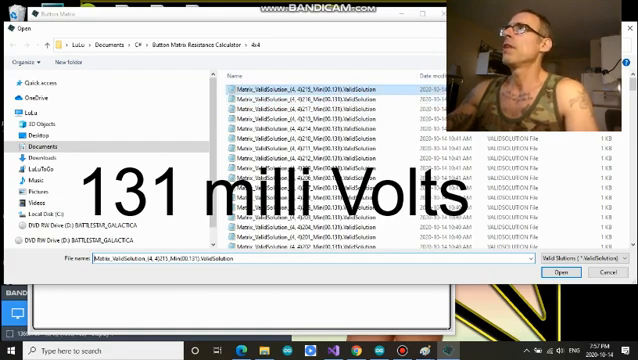
{"action": "scroll", "scroll_direction": "down", "scroll_amount": 3}
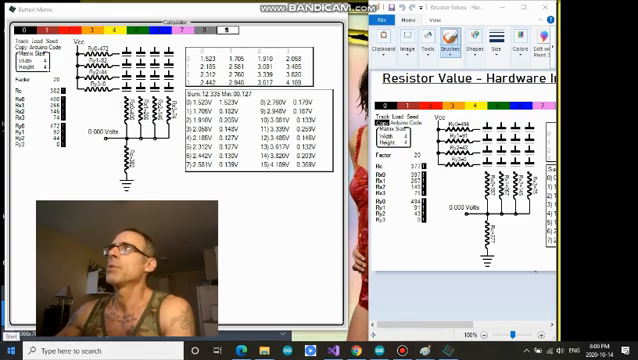
Step: Place the Resistor Value hardware image in Paint beside the Button Matrix window
{"action": "left_click", "coordinate": [12, 350]}
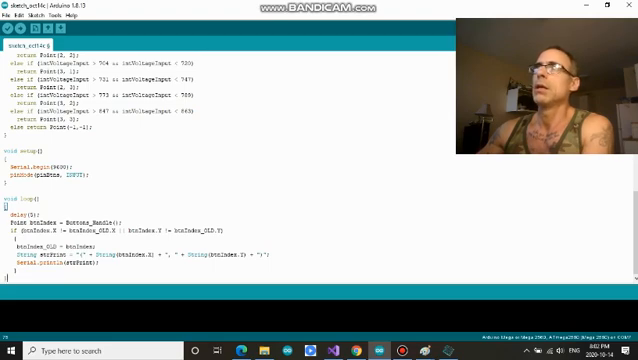
{"action": "scroll", "scroll_direction": "up", "scroll_amount": 3}
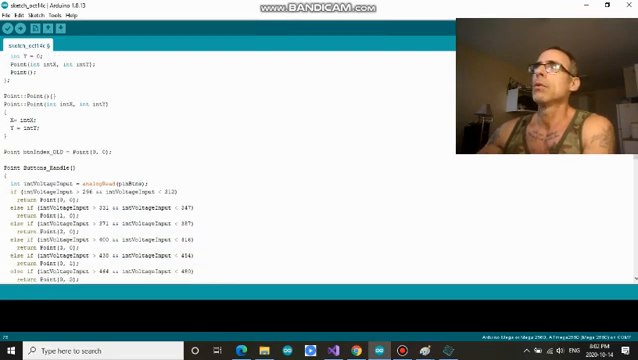
{"action": "scroll", "scroll_direction": "down", "scroll_amount": 3}
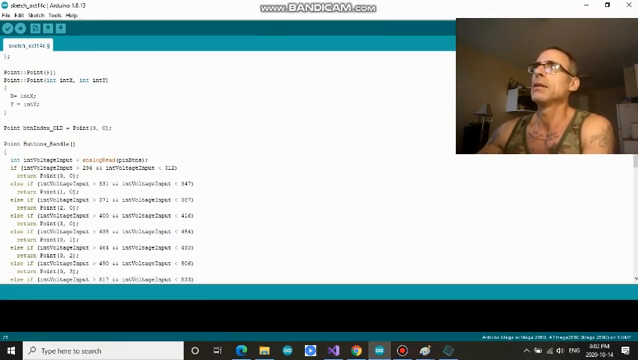
{"action": "scroll", "scroll_direction": "down", "scroll_amount": 3}
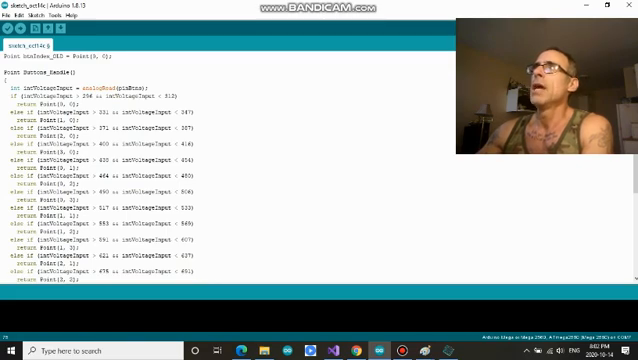
{"action": "double_click", "coordinate": [14, 75]}
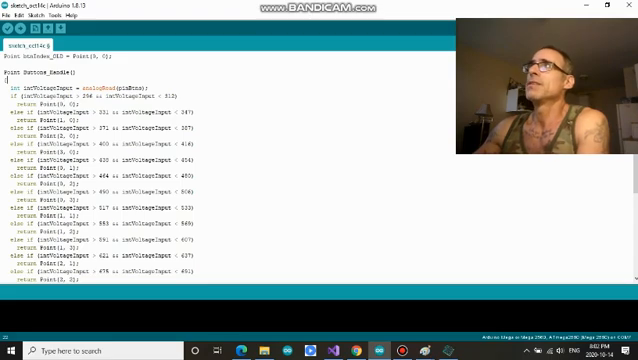
Step: Upload the sketch, saving it under the suggested default name so compiling starts
{"action": "scroll", "scroll_direction": "down", "scroll_amount": 3}
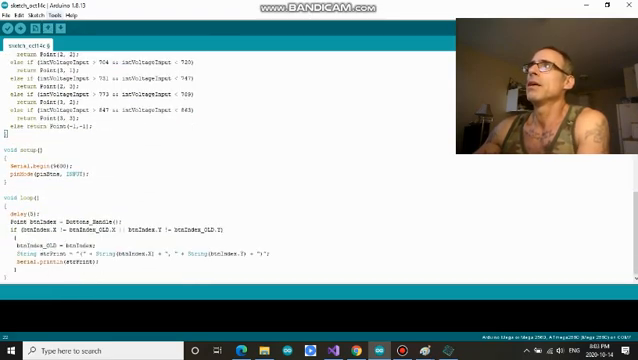
{"action": "left_click", "coordinate": [62, 15]}
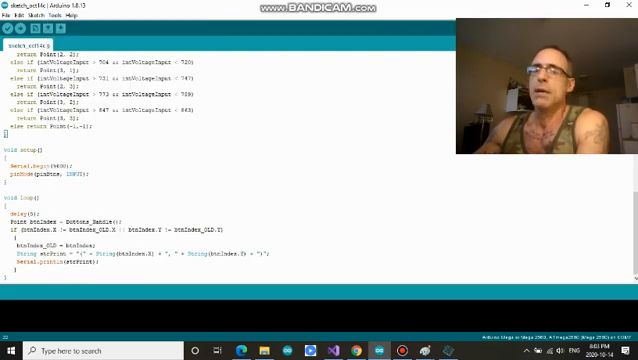
{"action": "left_click", "coordinate": [62, 28]}
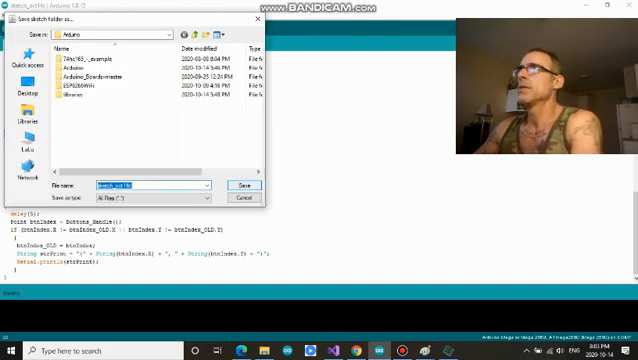
{"action": "left_click", "coordinate": [239, 185]}
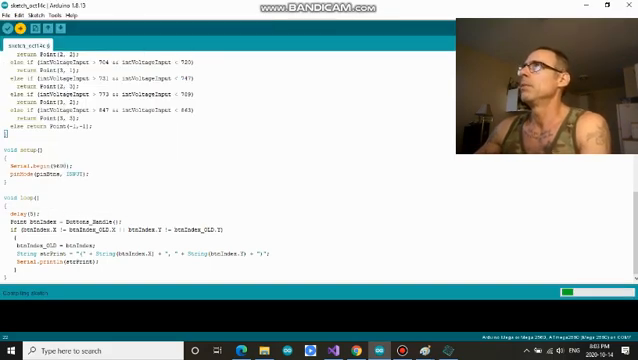